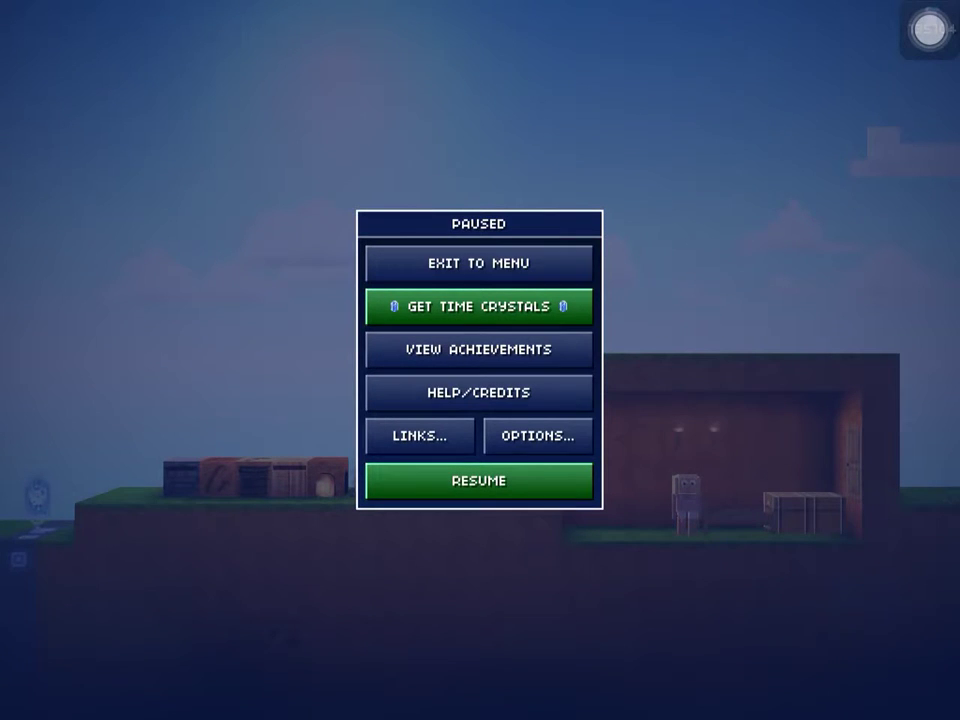
- Resume the game and bring up the campfire's crafting panel showing the Basic Torch recipe (1 stick)
{"action": "left_click", "coordinate": [478, 480]}
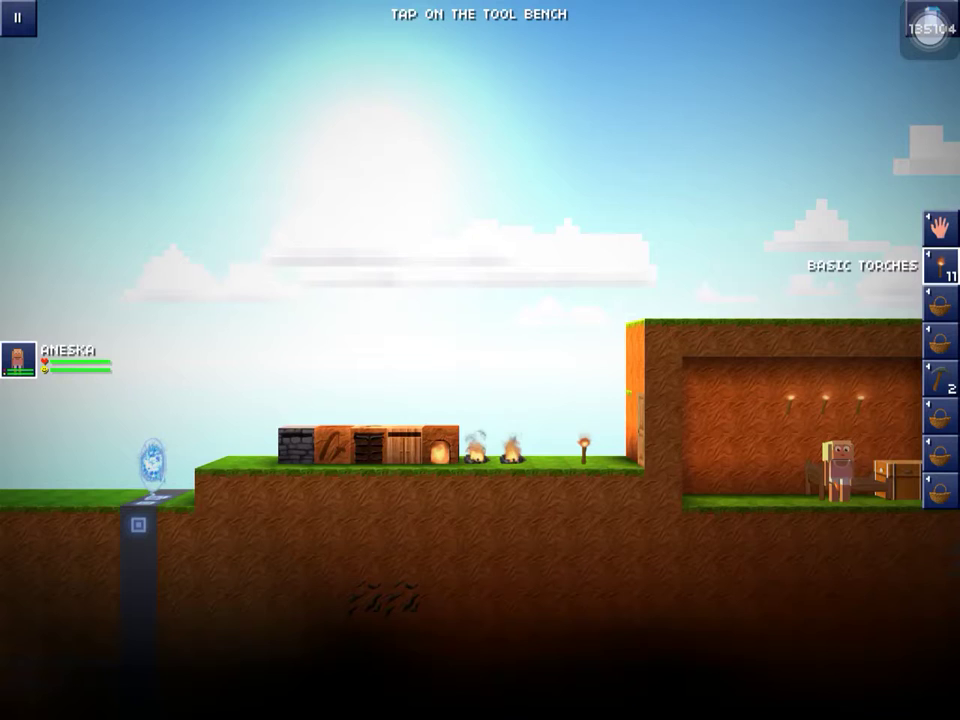
{"action": "left_click", "coordinate": [506, 464]}
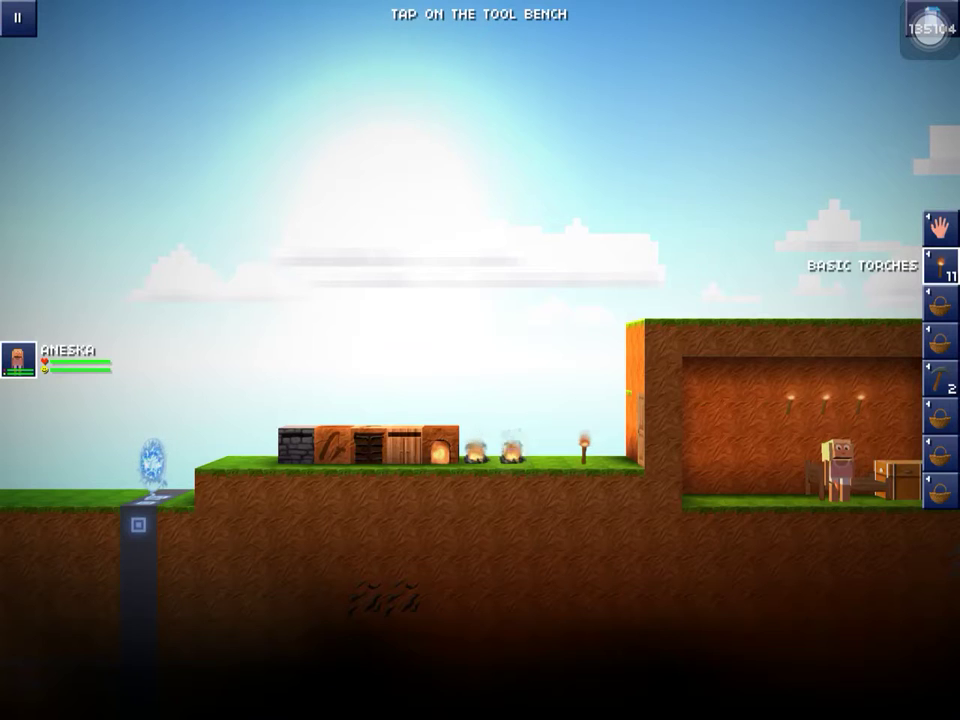
{"action": "left_click", "coordinate": [510, 456]}
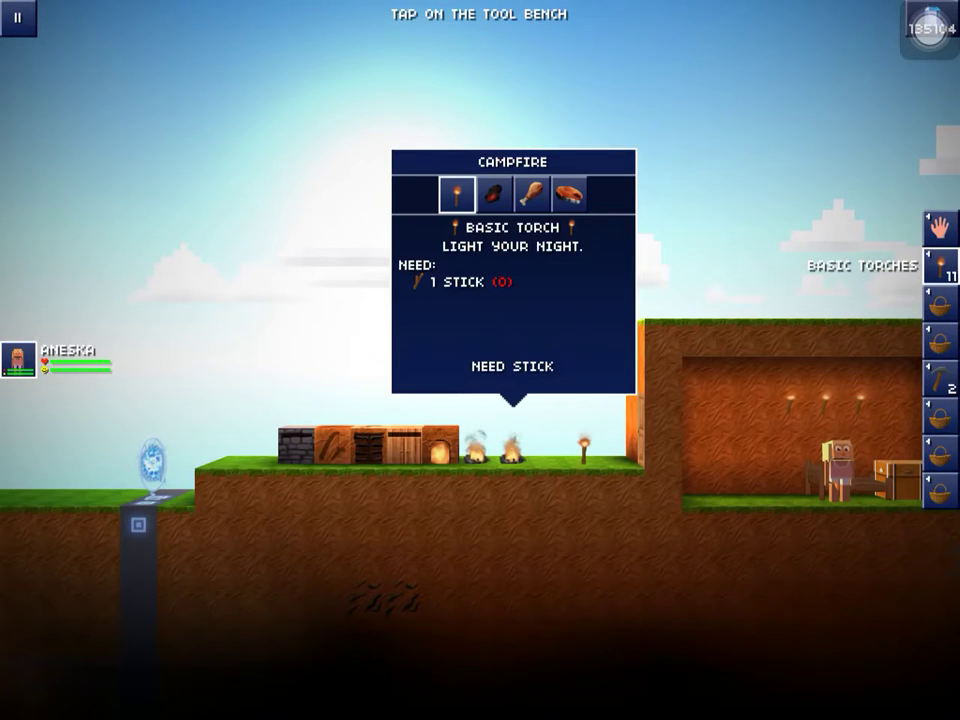